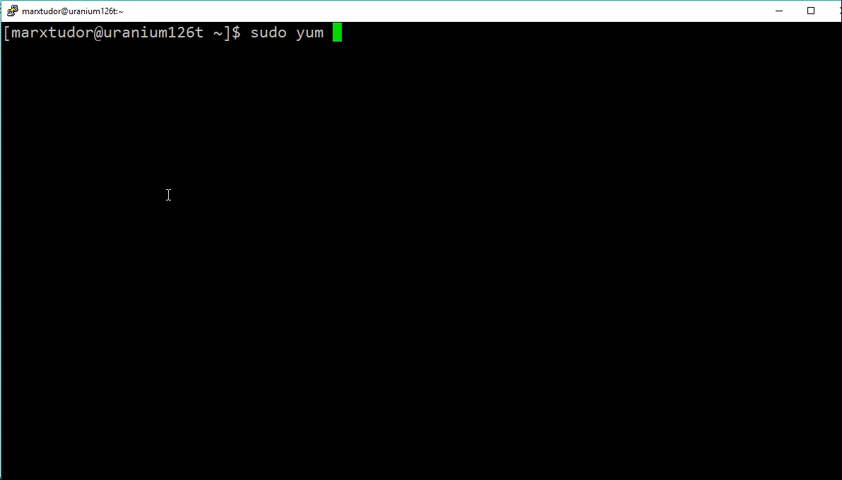
Clean the yum cache and run 'sudo yum -y update' until it reports Complete!
{"action": "type", "text": "clean all"}
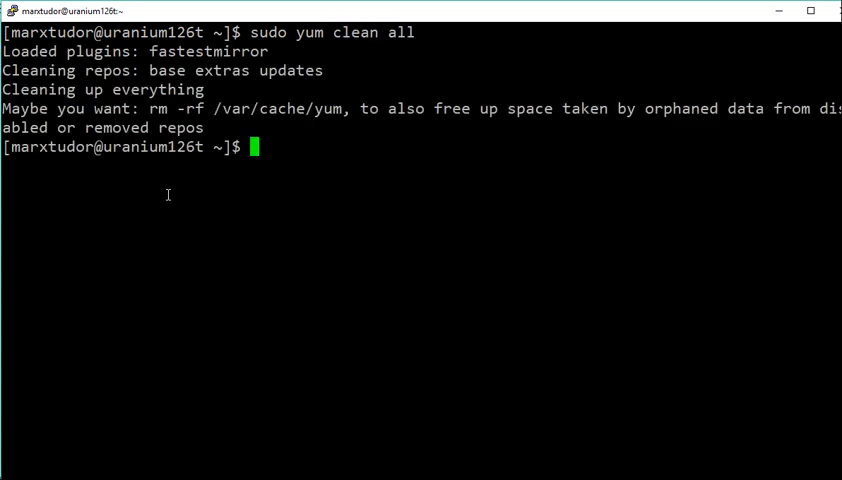
{"action": "type", "text": "sudo yum"}
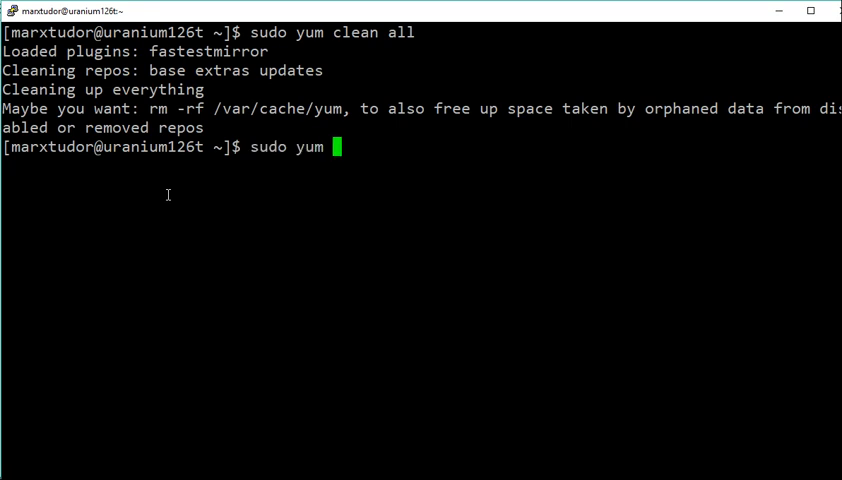
{"action": "type", "text": "-y u"}
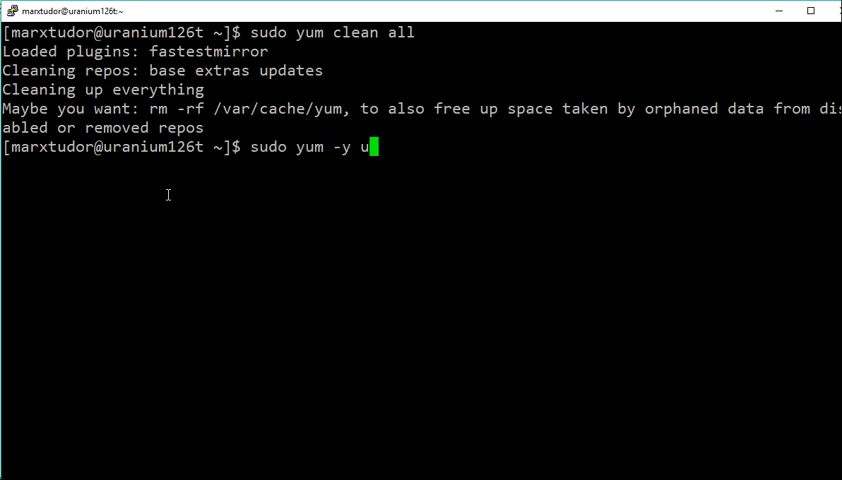
{"action": "type", "text": "pdate"}
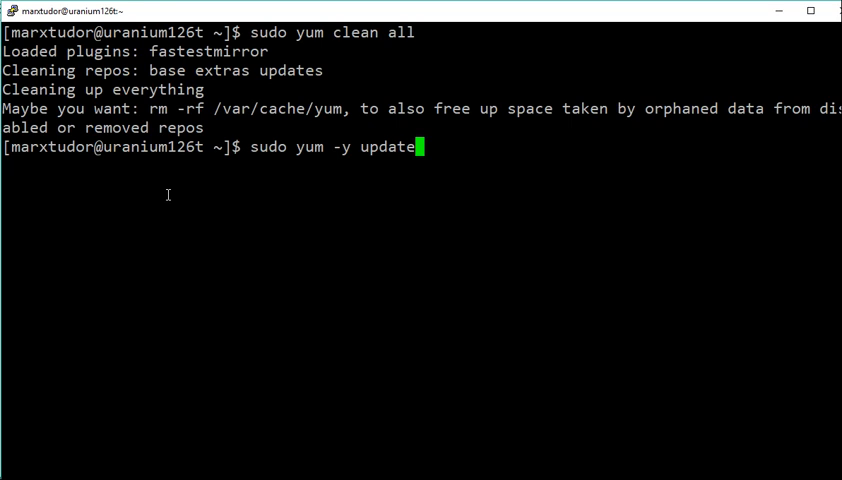
{"action": "key", "text": "Return"}
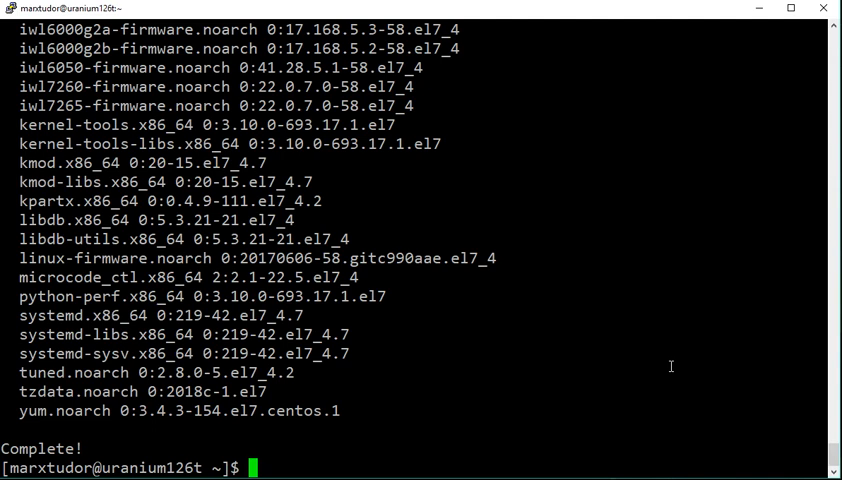
Install httpd with 'sudo yum -y install httpd' and confirm CentOS release 7-4.1708
{"action": "type", "text": "sudo"}
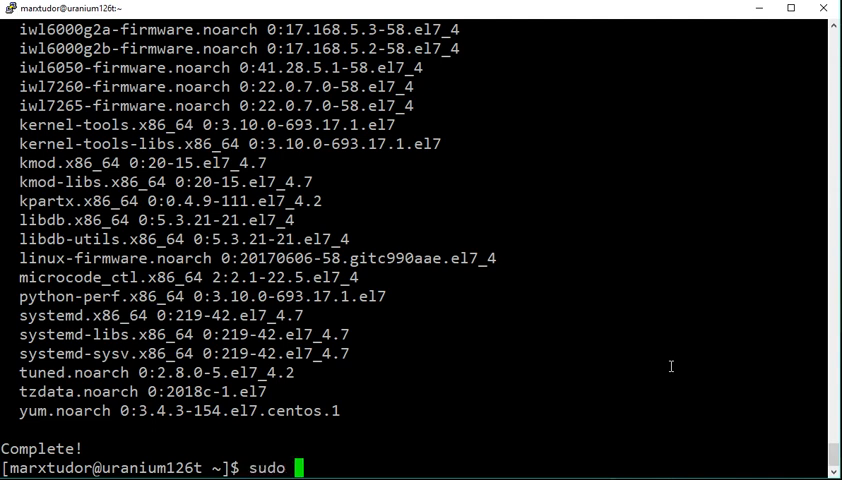
{"action": "type", "text": "yum -y i"}
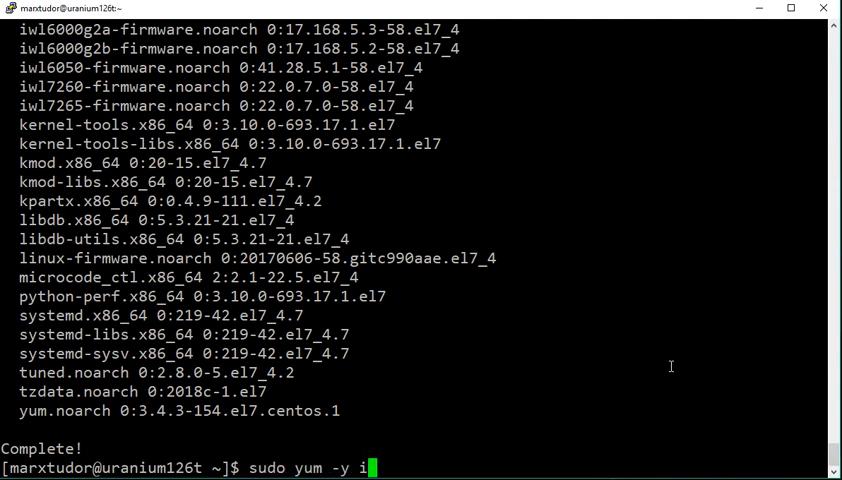
{"action": "type", "text": "nstall h"}
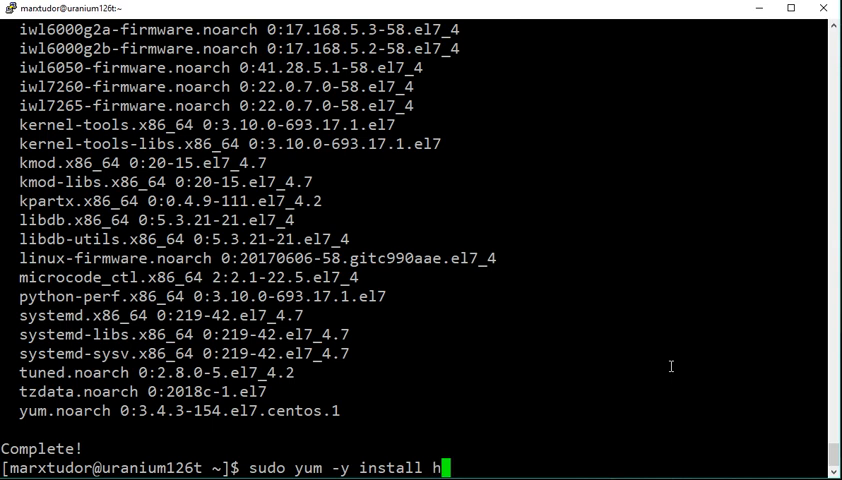
{"action": "type", "text": "ttpd"}
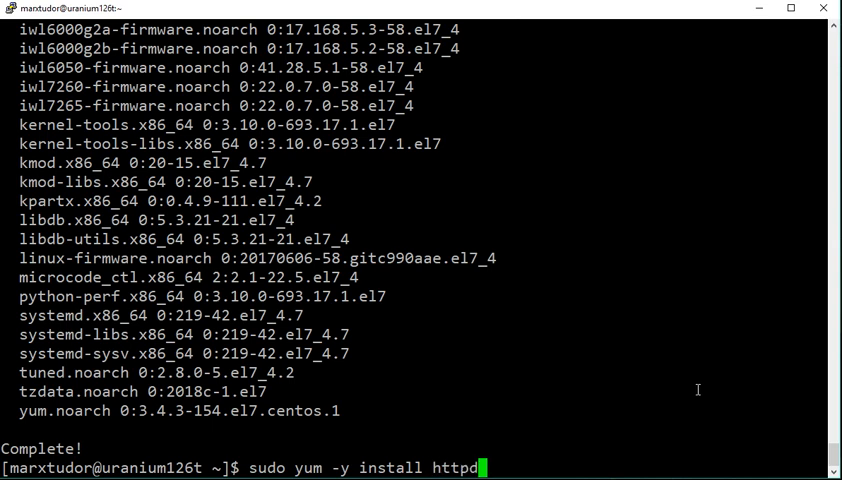
{"action": "key", "text": "Return"}
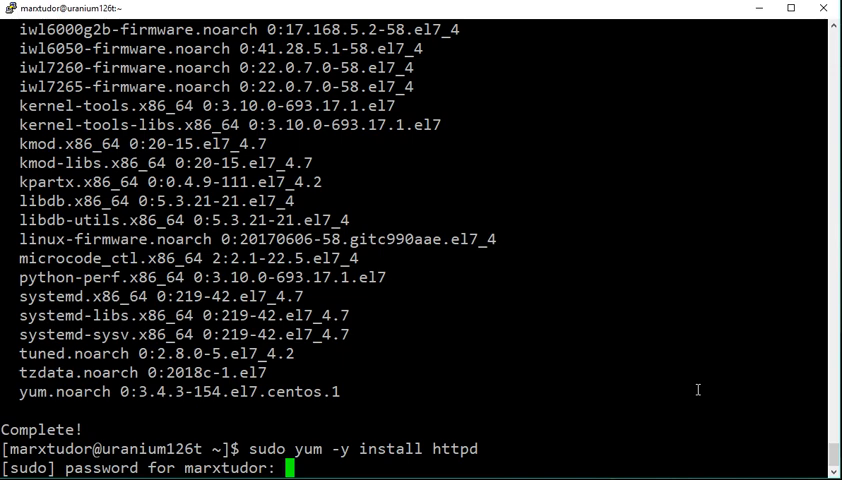
{"action": "key", "text": "Return"}
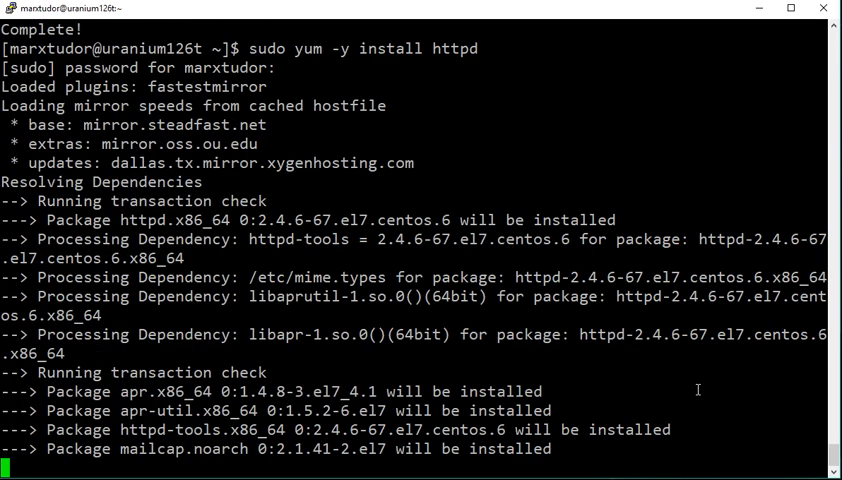
{"action": "scroll", "scroll_direction": "down", "scroll_amount": 3}
{"action": "type", "text": "rpm -q centos-release"}
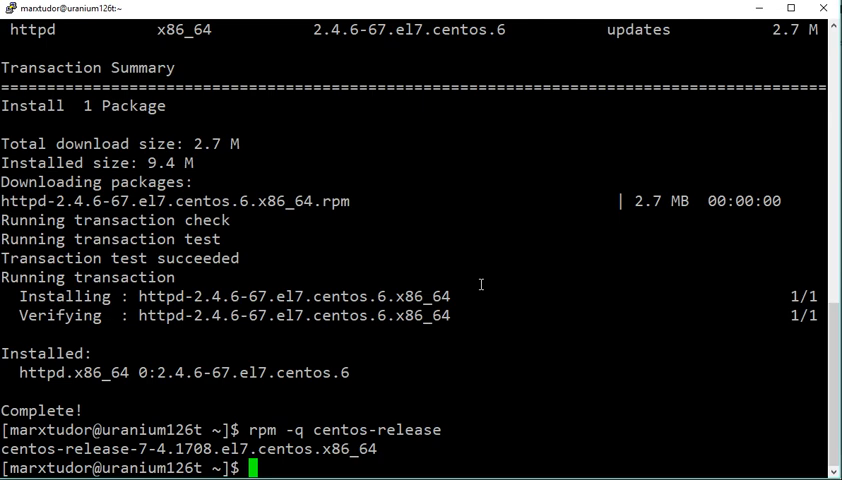
Start the Apache web server with 'sudo systemctl start httpd.service'
{"action": "type", "text": "sudo"}
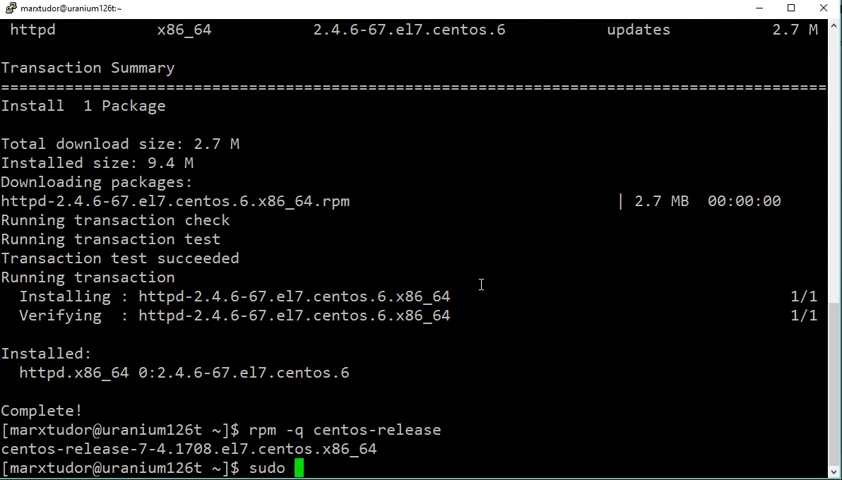
{"action": "type", "text": "sys"}
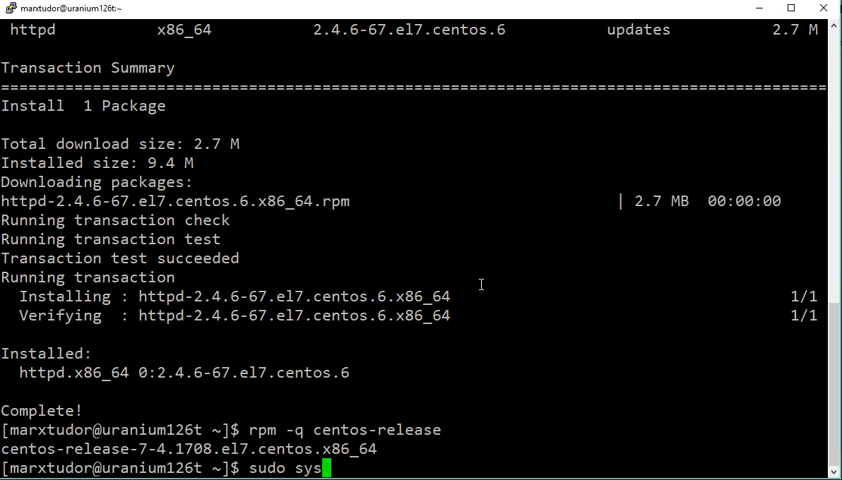
{"action": "type", "text": "tem"}
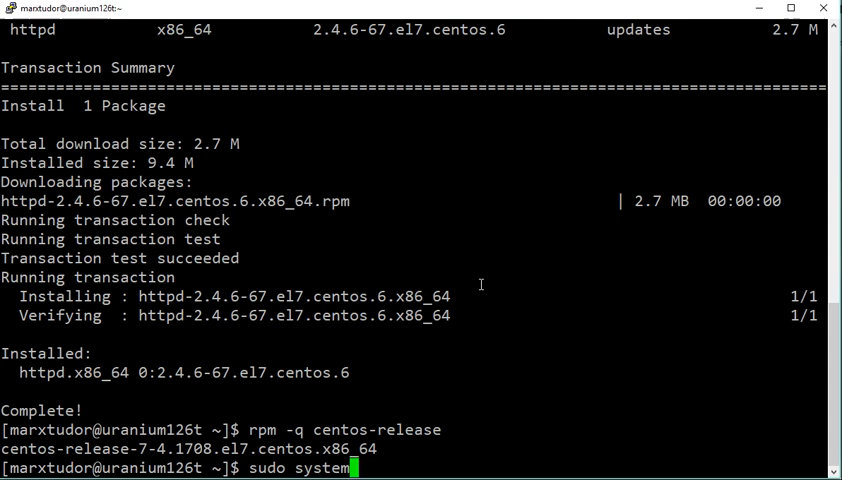
{"action": "type", "text": "ctl start"}
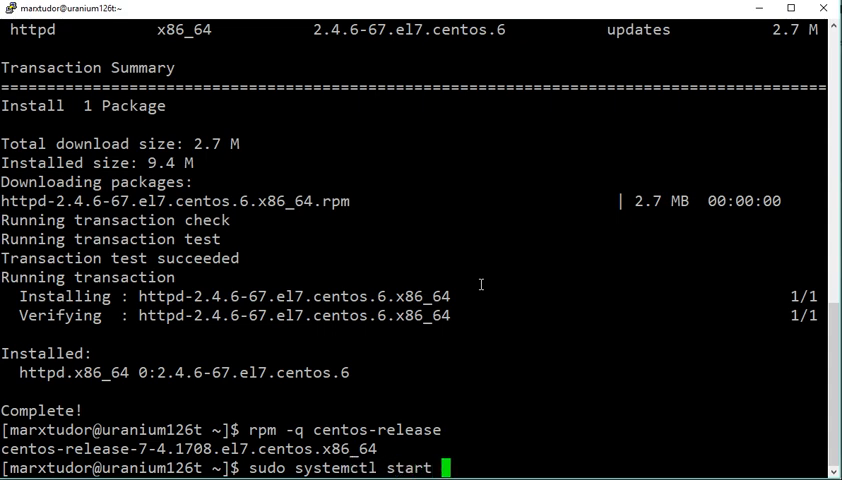
{"action": "type", "text": "httpd.servi"}
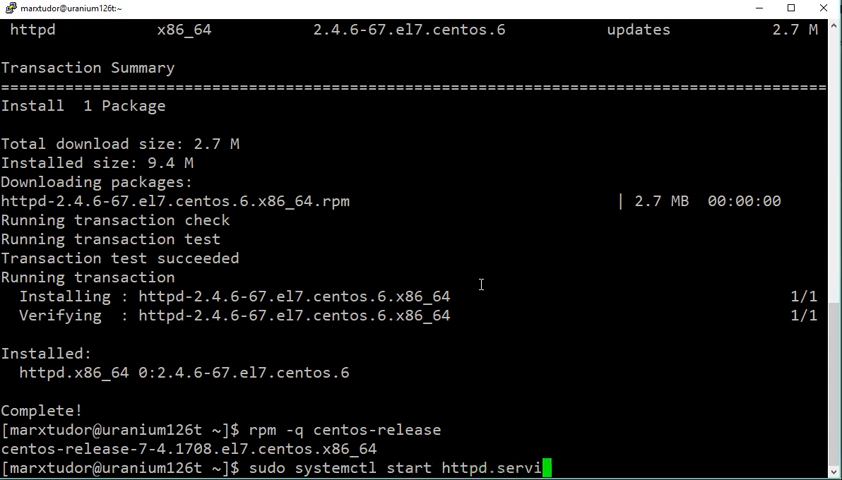
{"action": "key", "text": "Return"}
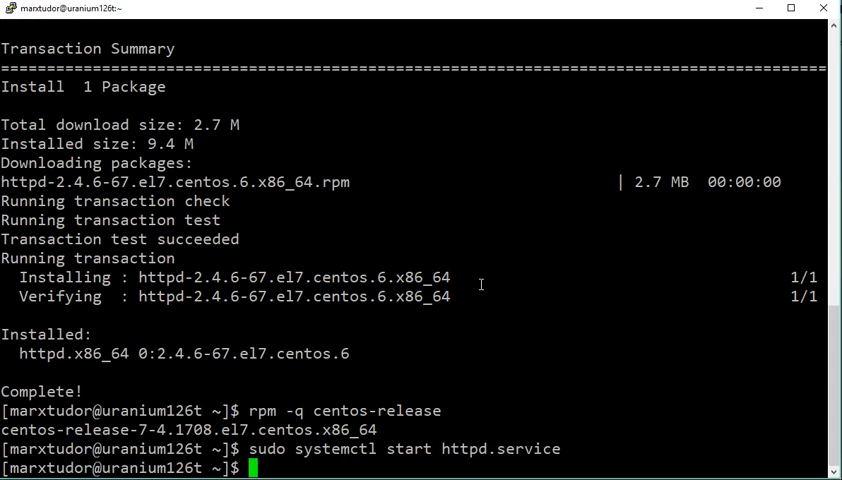
Enable httpd.service at boot with 'sudo systemctl enable httpd.service'
{"action": "type", "text": "sudo"}
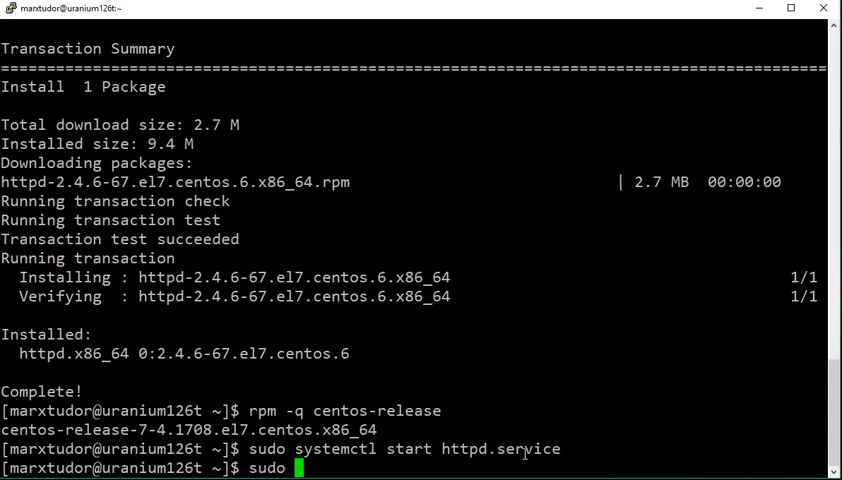
{"action": "type", "text": "systemctl"}
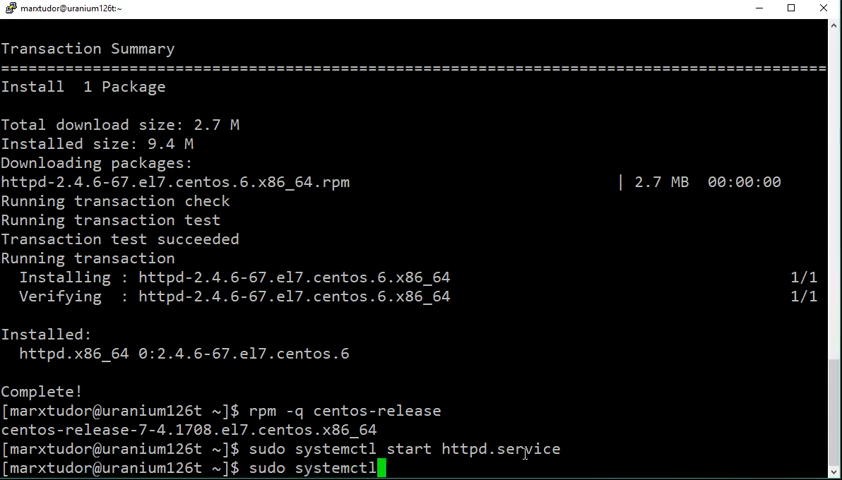
{"action": "type", "text": "enab"}
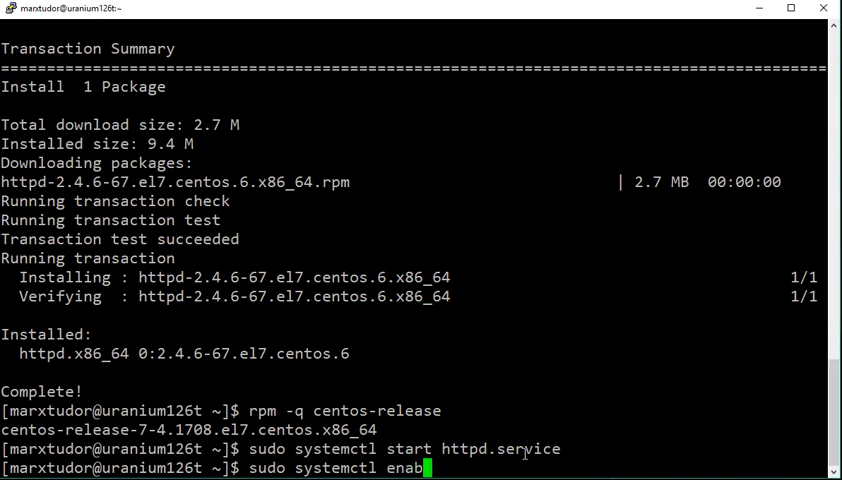
{"action": "type", "text": "le"}
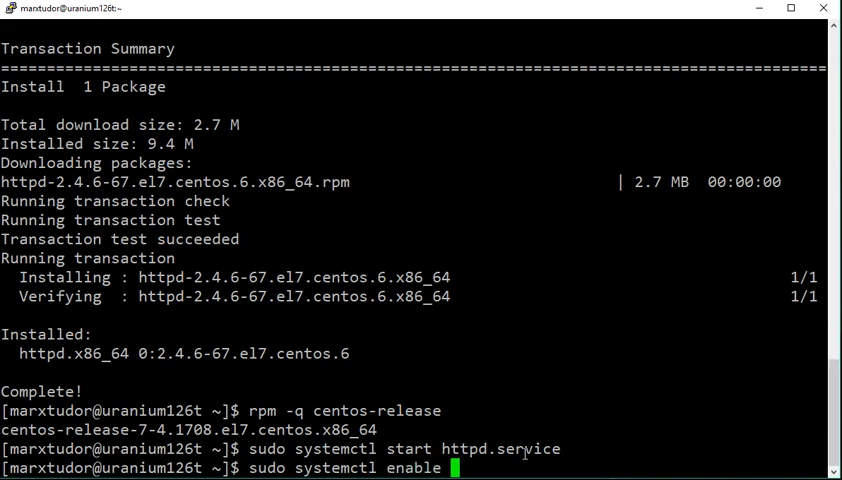
{"action": "type", "text": "httpd"}
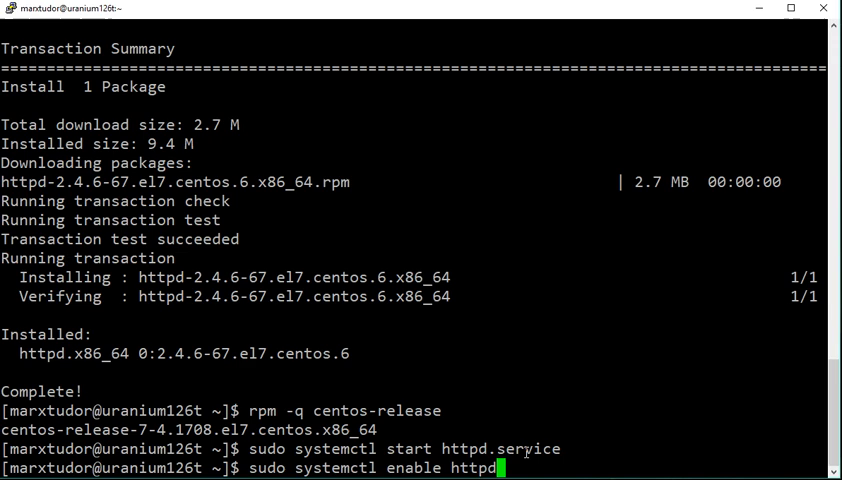
{"action": "type", "text": ".service"}
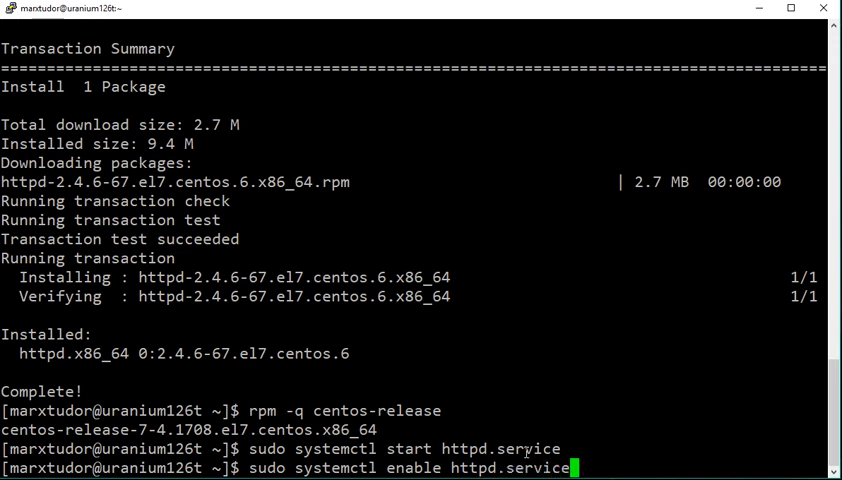
{"action": "key", "text": "Return"}
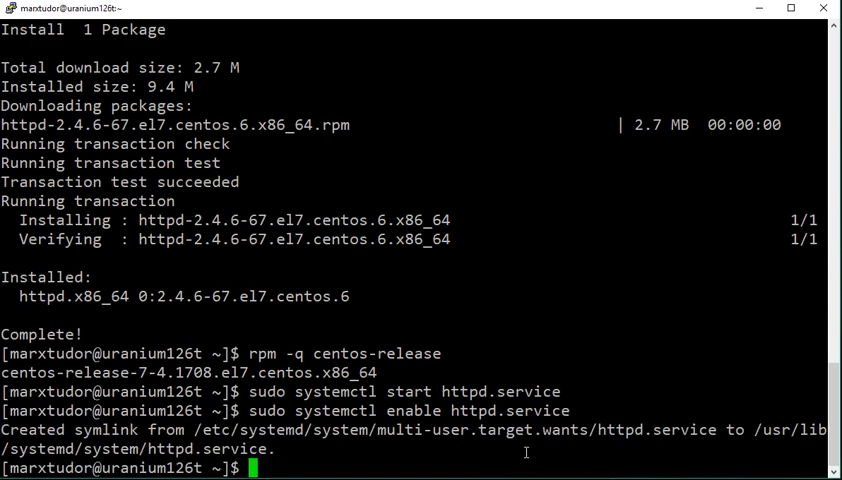
{"action": "mouse_move", "coordinate": [502, 342]}
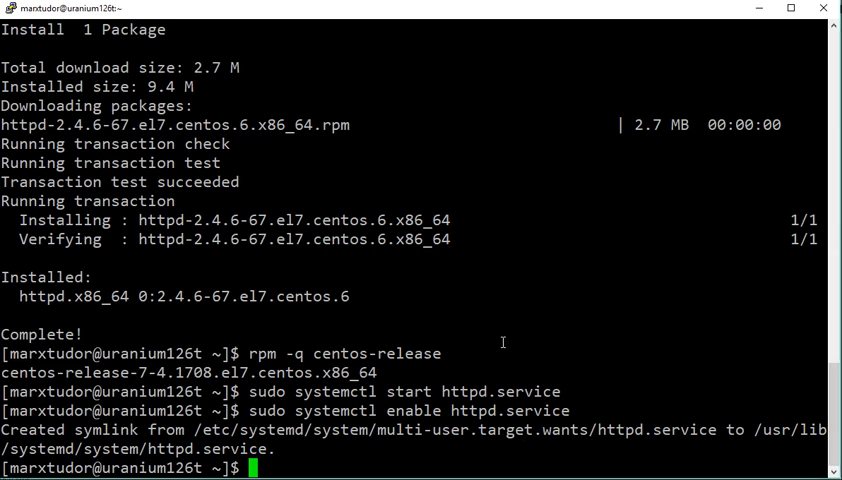
Run 'sudo systemctl status httpd' to confirm Apache is active (running)
{"action": "type", "text": "sudo systemctl s"}
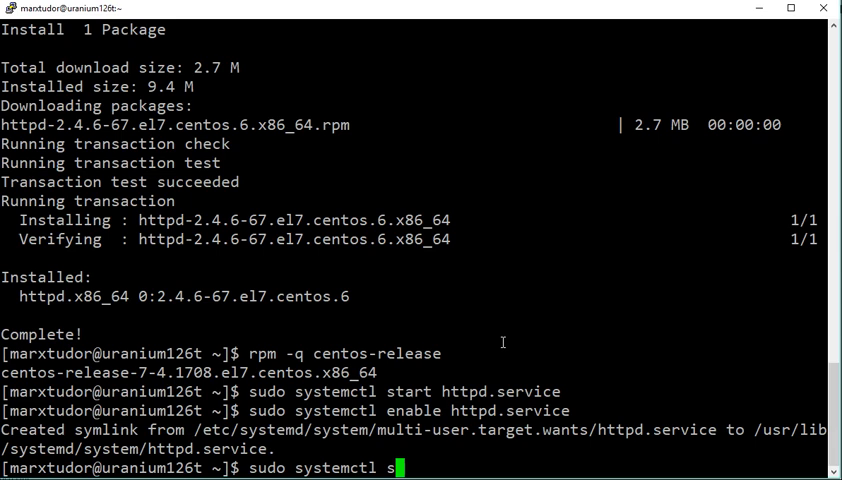
{"action": "type", "text": "tatus httpd"}
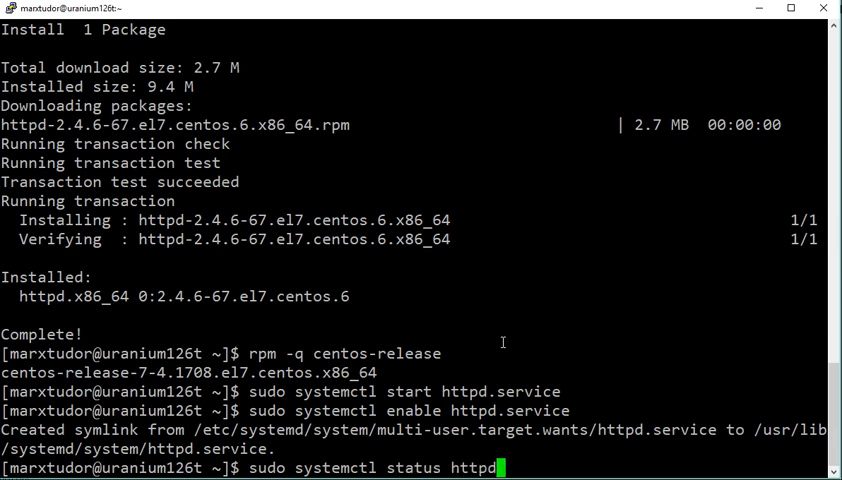
{"action": "key", "text": "Return"}
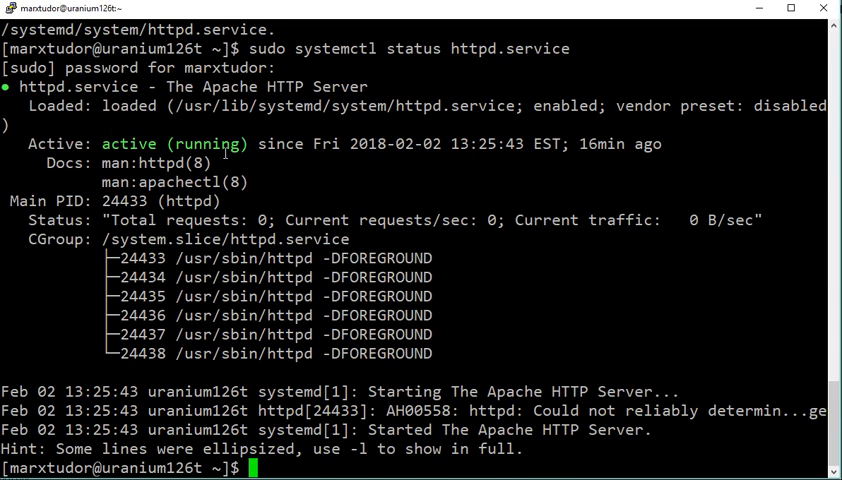
{"action": "mouse_move", "coordinate": [438, 257]}
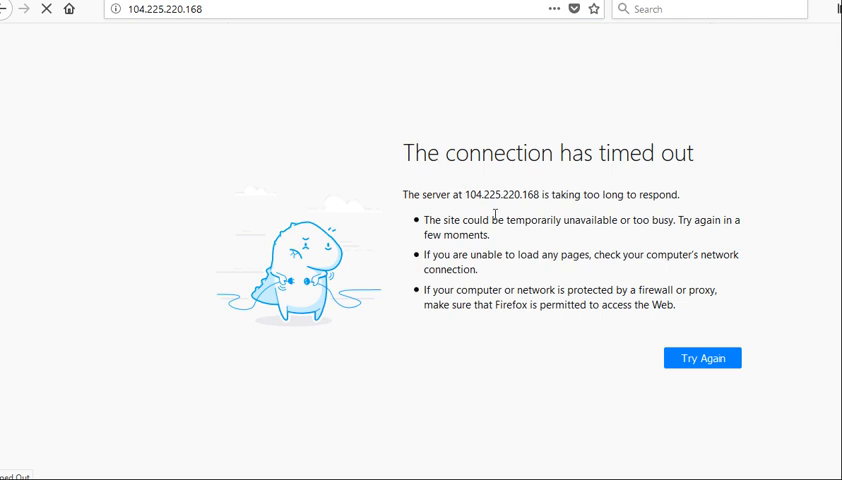
{"action": "mouse_move", "coordinate": [364, 368]}
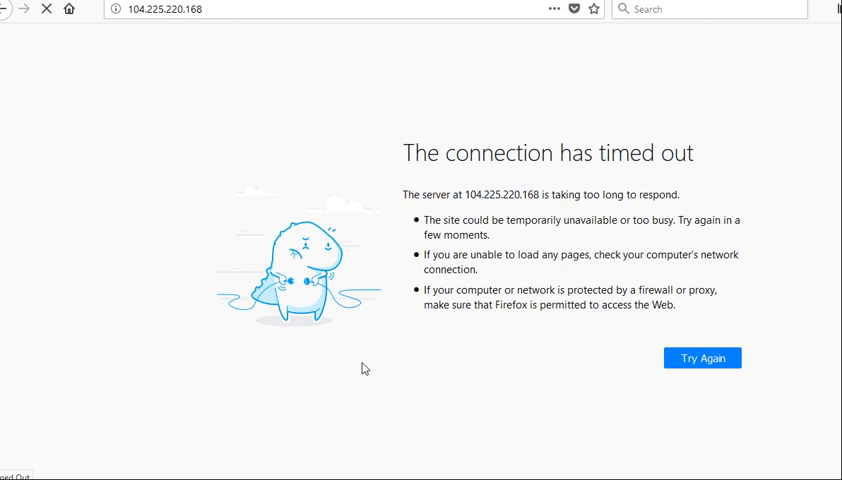
{"action": "mouse_move", "coordinate": [325, 384]}
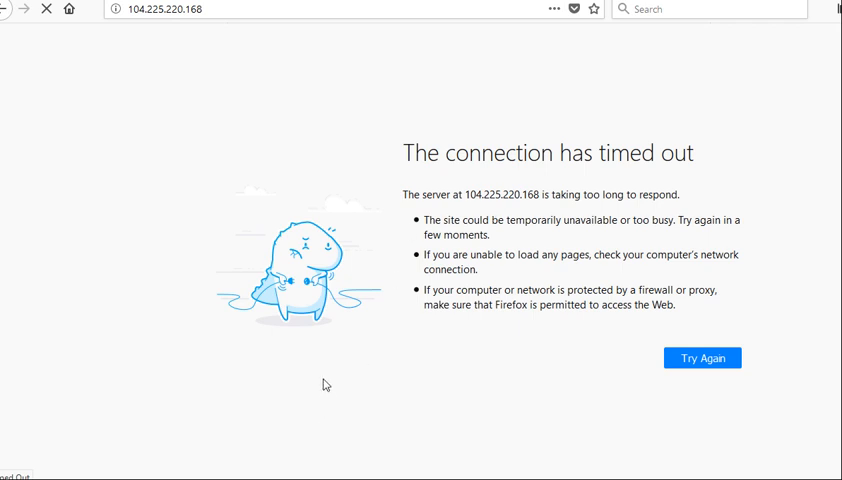
{"action": "mouse_move", "coordinate": [305, 442]}
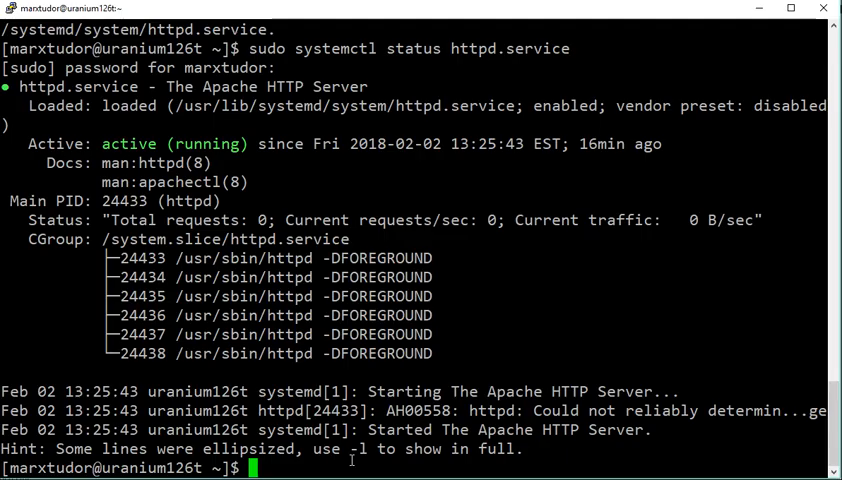
Flush all firewall rules with 'sudo iptables -F', authorising with the sudo password
{"action": "type", "text": "s"}
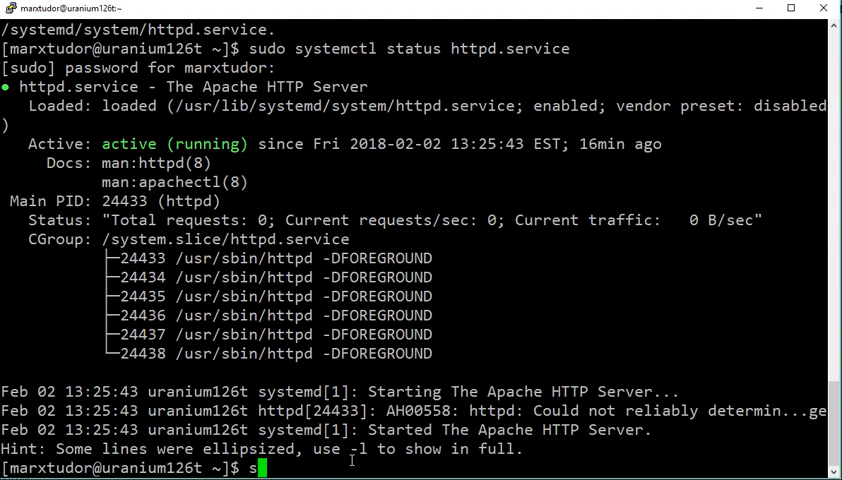
{"action": "type", "text": "udo"}
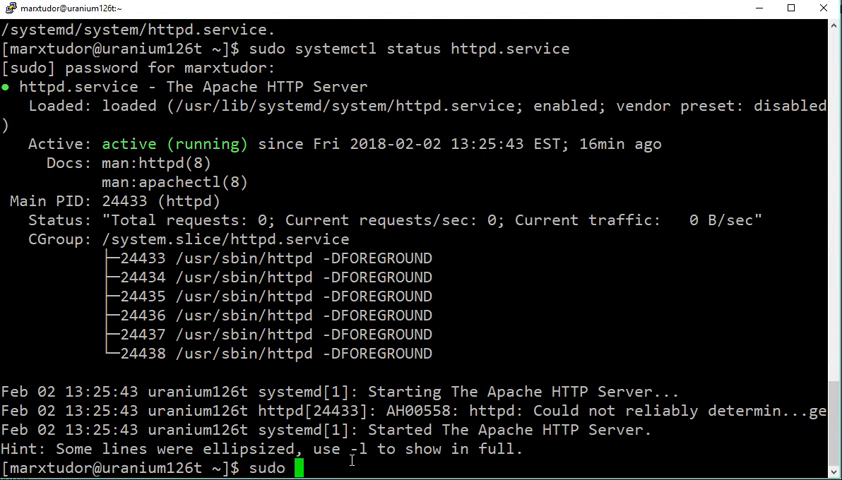
{"action": "type", "text": "iptables"}
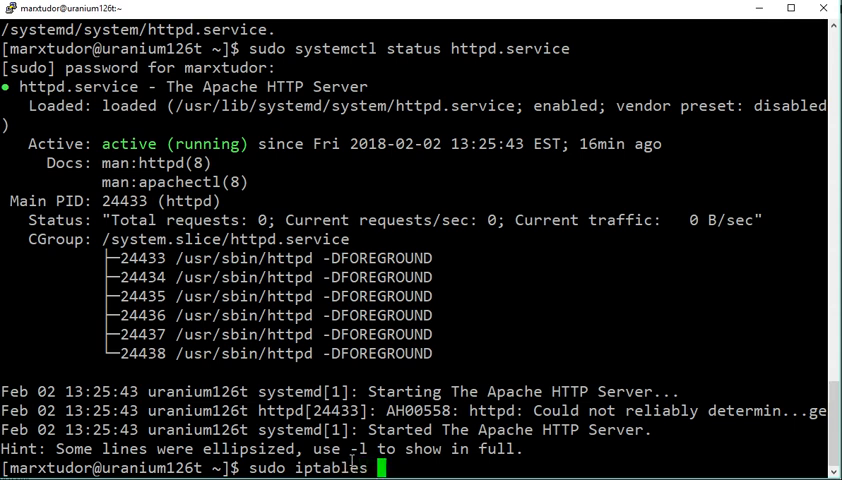
{"action": "key", "text": "Return"}
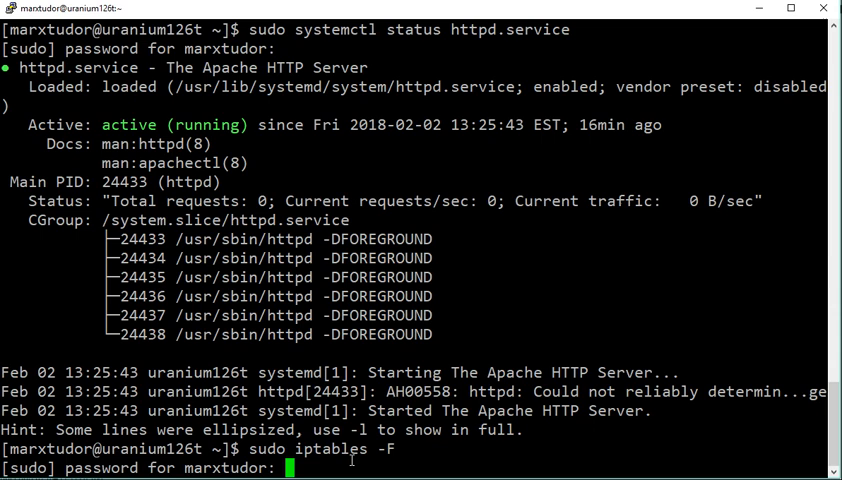
{"action": "key", "text": "Return"}
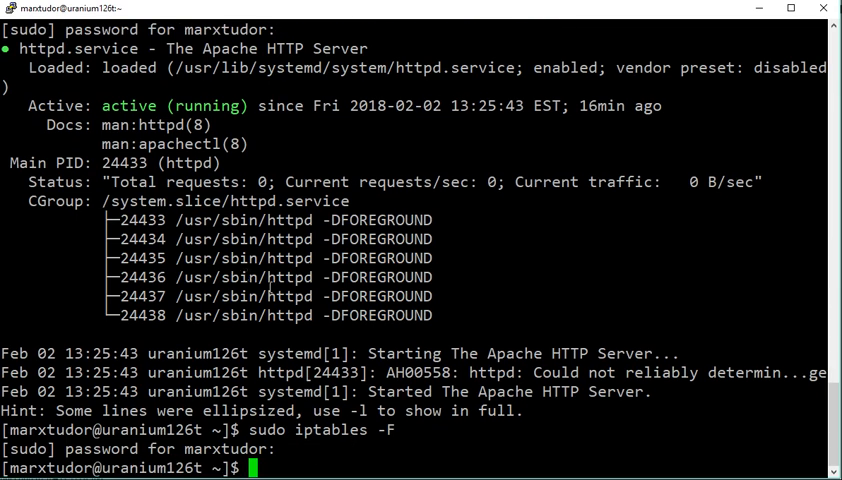